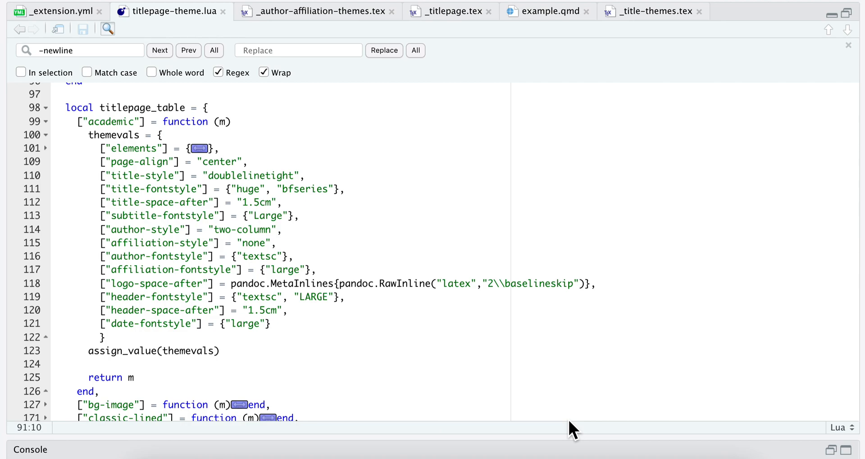
Select the assign_value(themevals) call, then scroll up to its definition on lines 85–96.
scroll("up", 3)
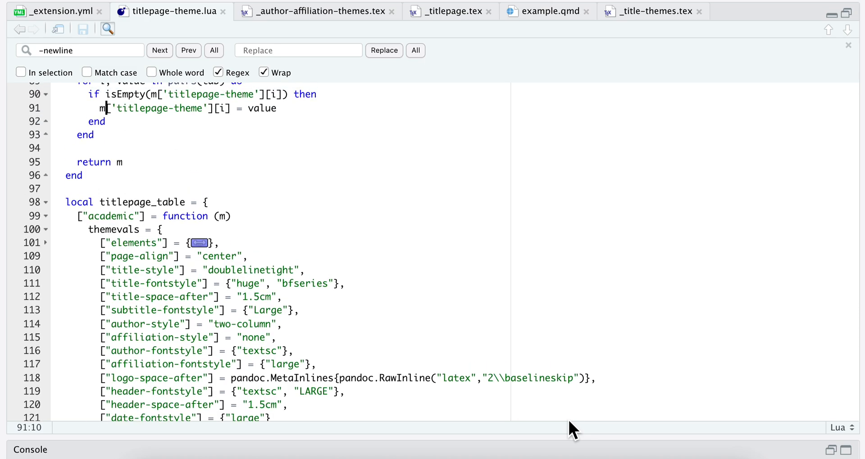
scroll("down", 3)
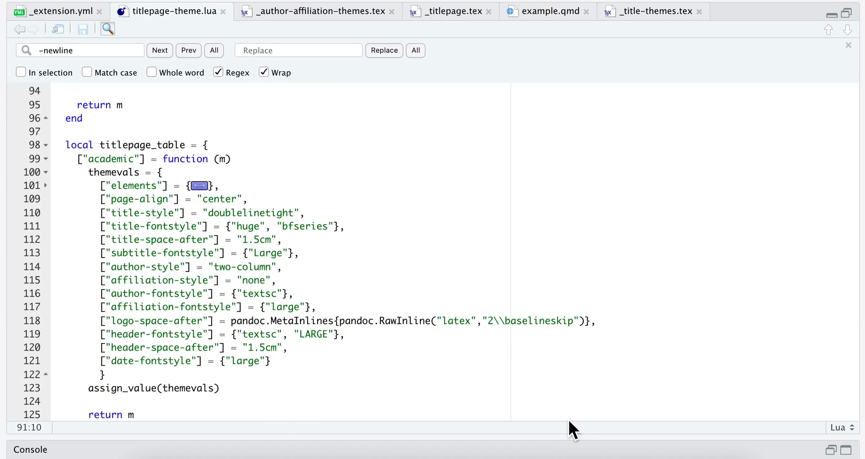
scroll("down", 3)
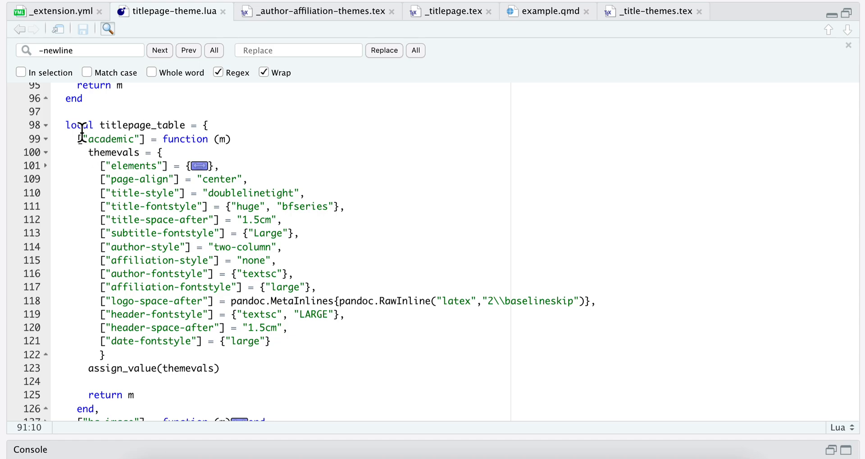
mouse_move(111, 138)
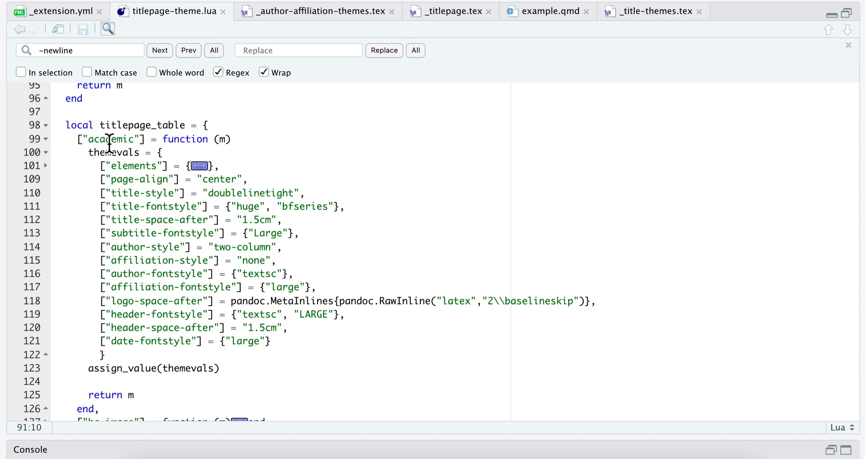
mouse_move(263, 144)
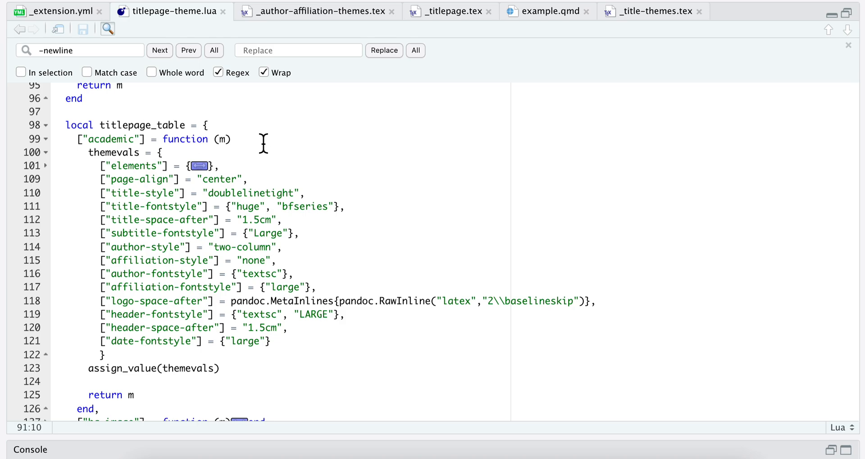
mouse_move(92, 166)
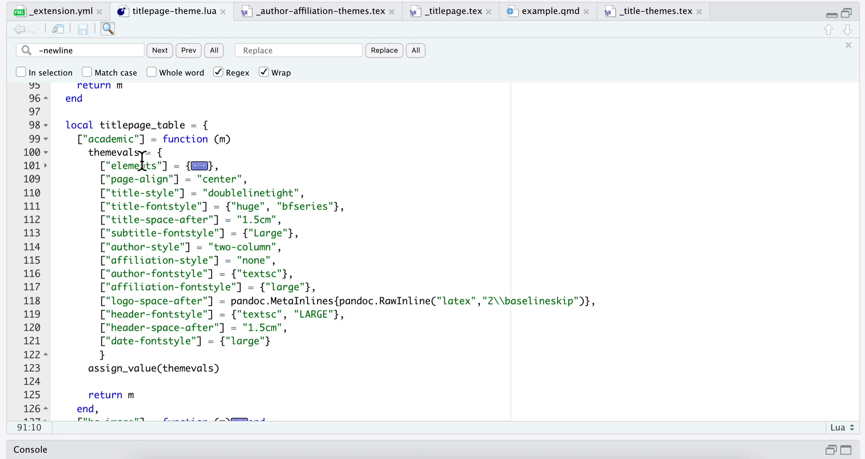
mouse_move(83, 165)
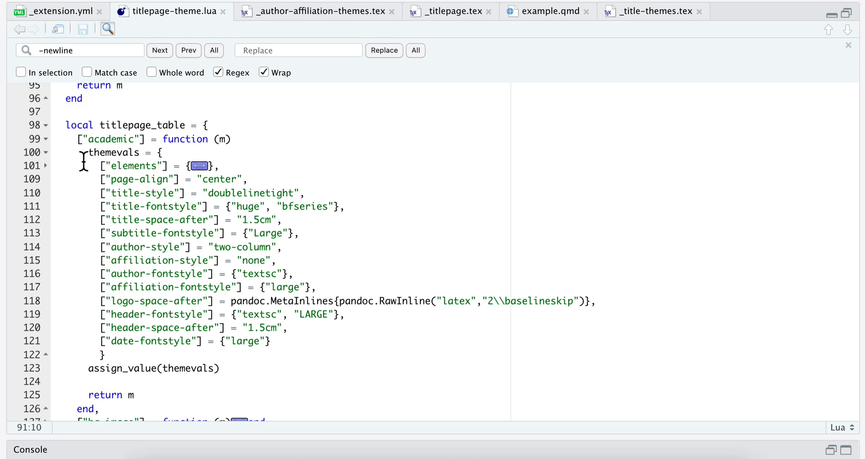
mouse_move(145, 193)
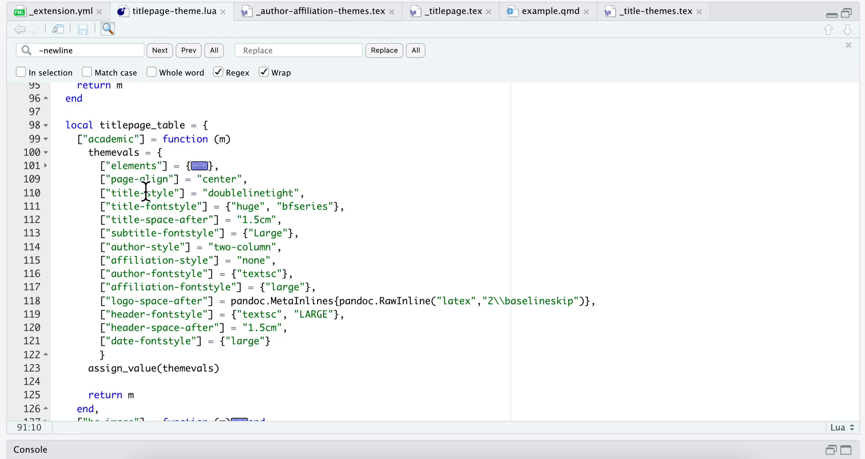
mouse_move(236, 192)
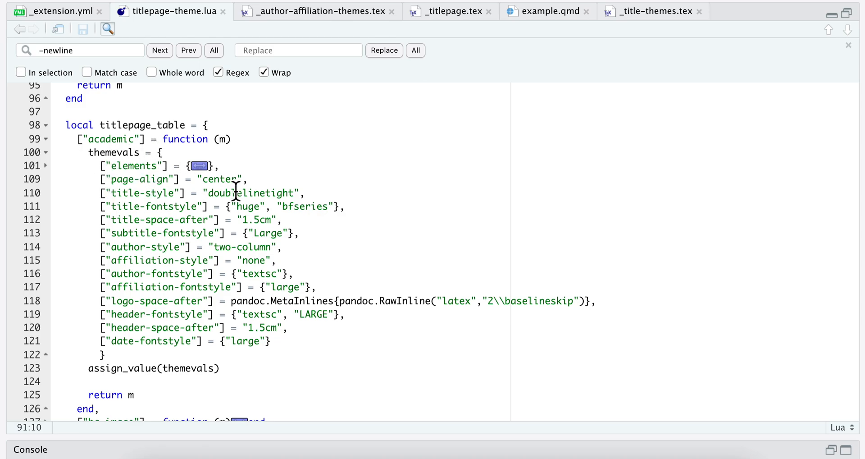
mouse_move(170, 176)
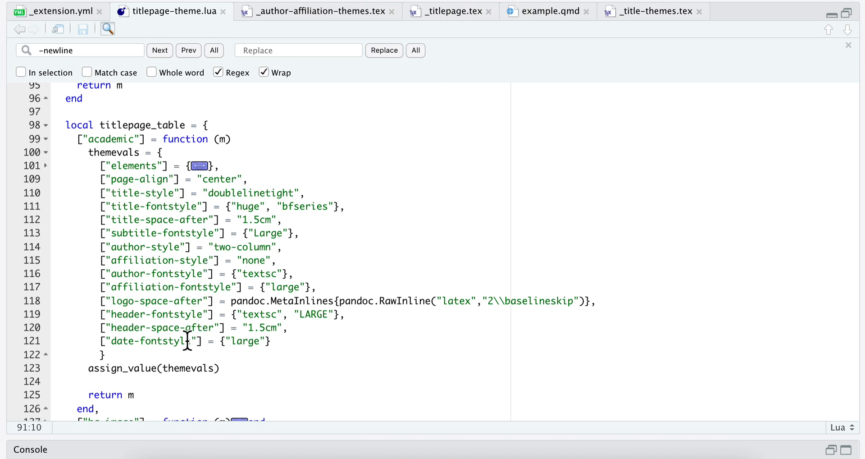
mouse_move(245, 178)
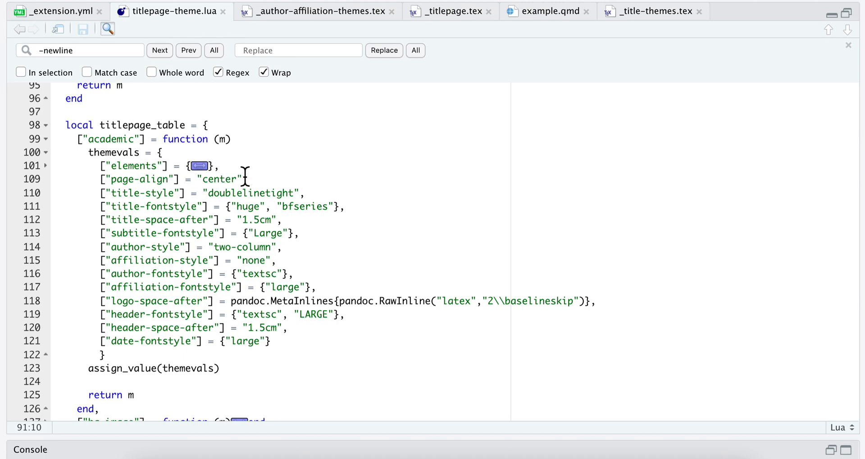
mouse_move(247, 356)
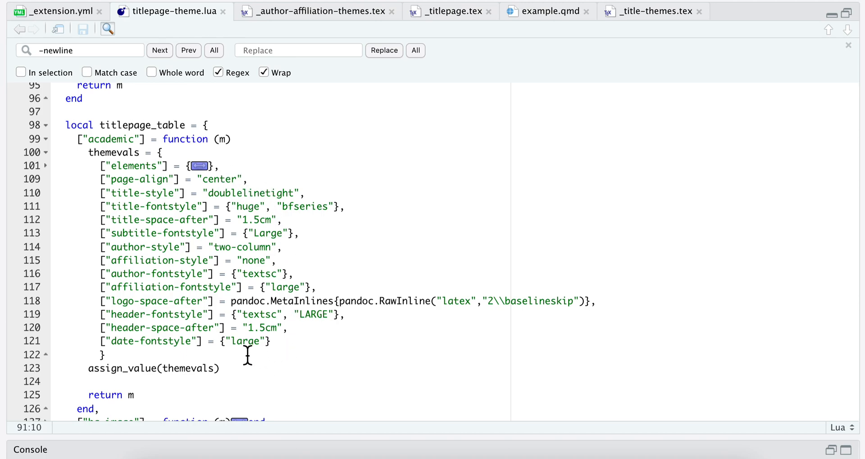
mouse_move(226, 201)
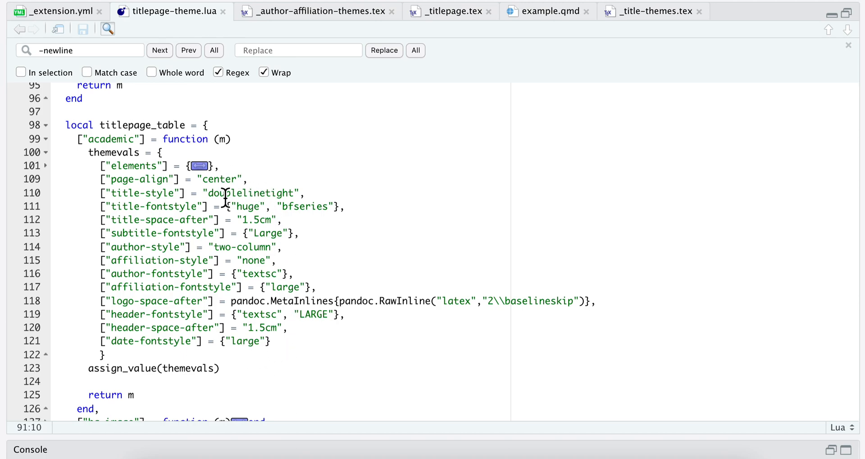
mouse_move(227, 215)
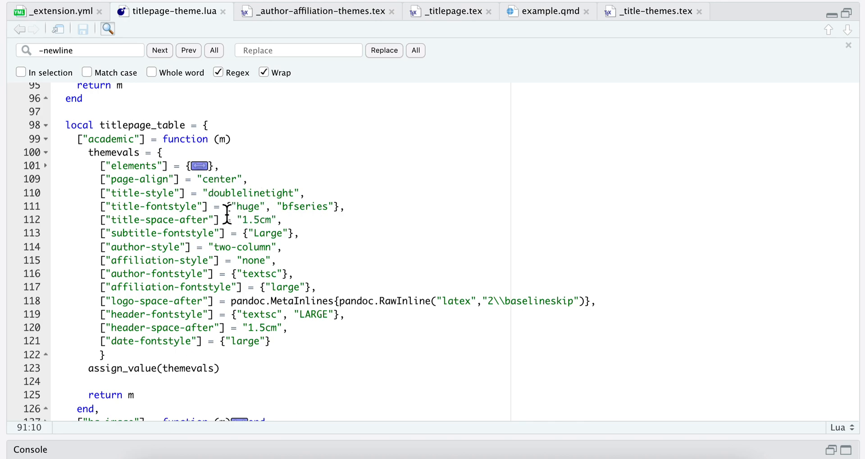
mouse_move(355, 211)
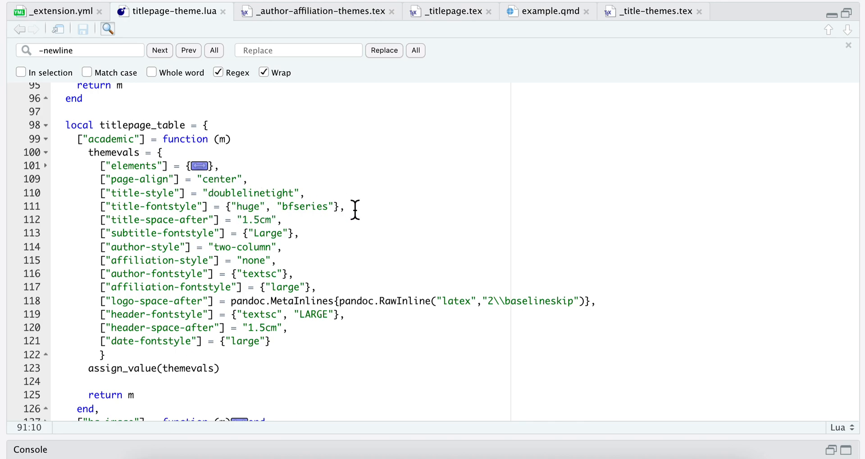
mouse_move(370, 230)
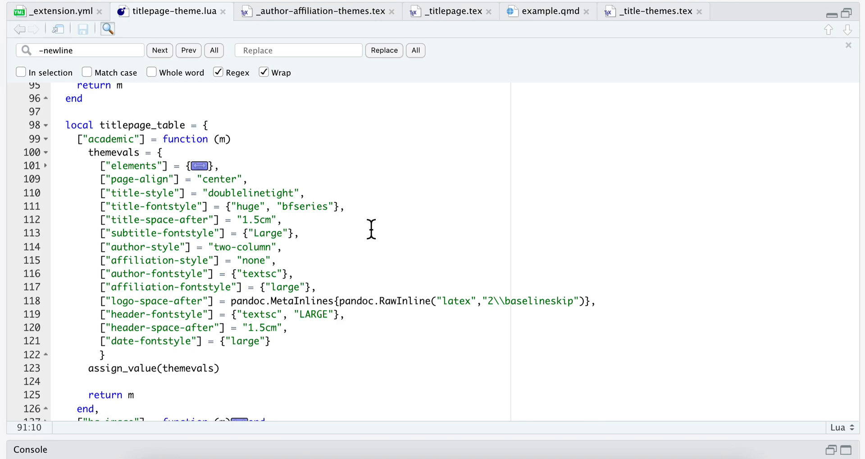
mouse_move(235, 215)
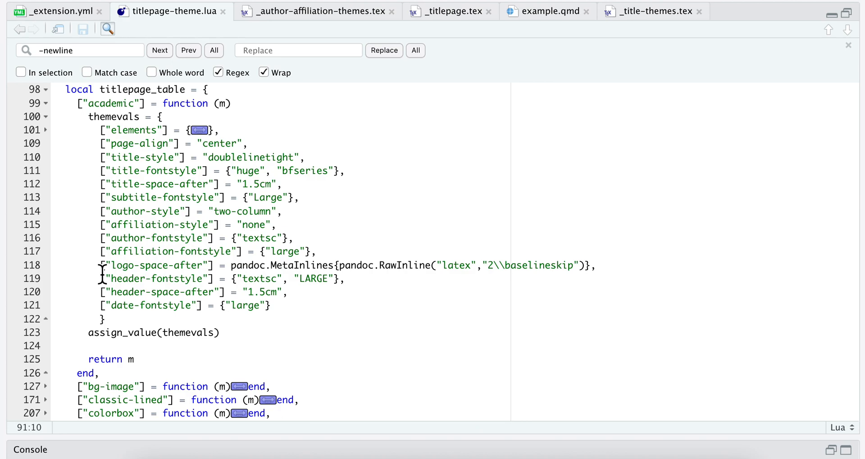
mouse_move(217, 259)
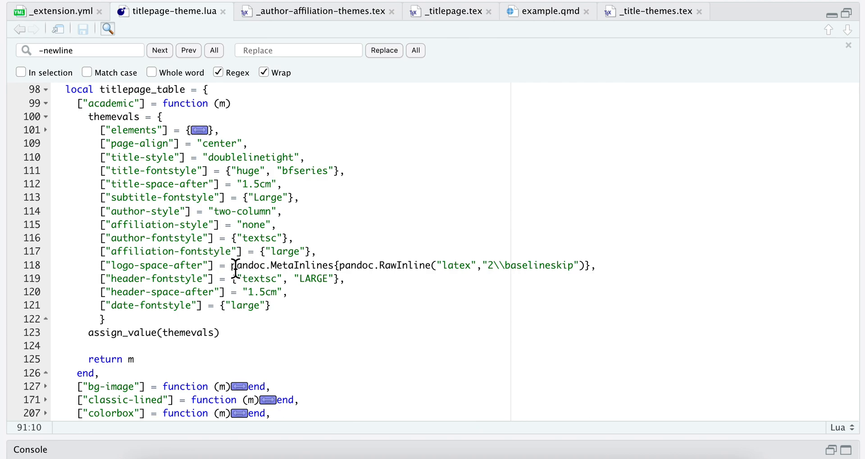
mouse_move(476, 275)
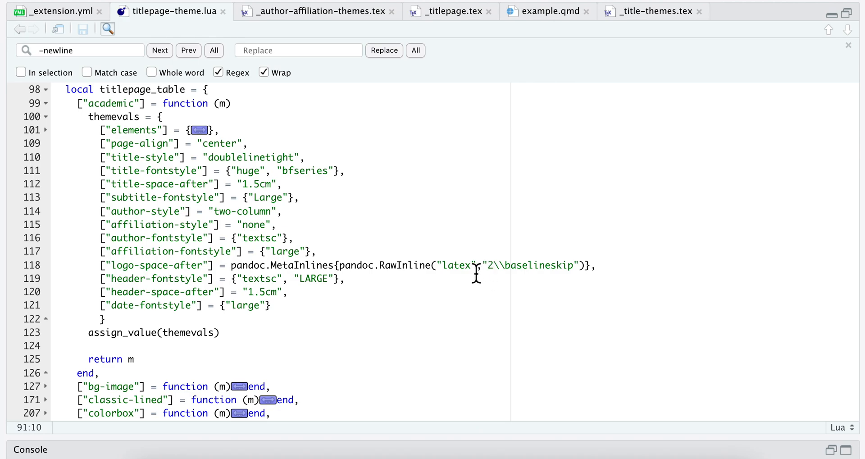
mouse_move(595, 276)
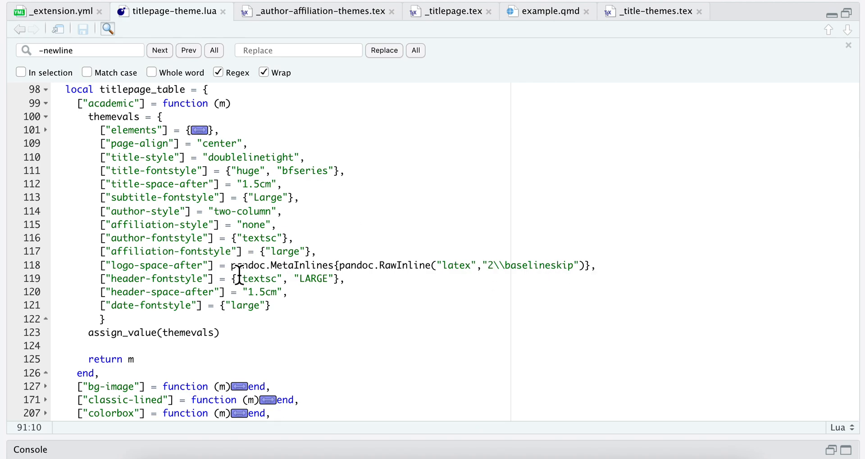
mouse_move(602, 270)
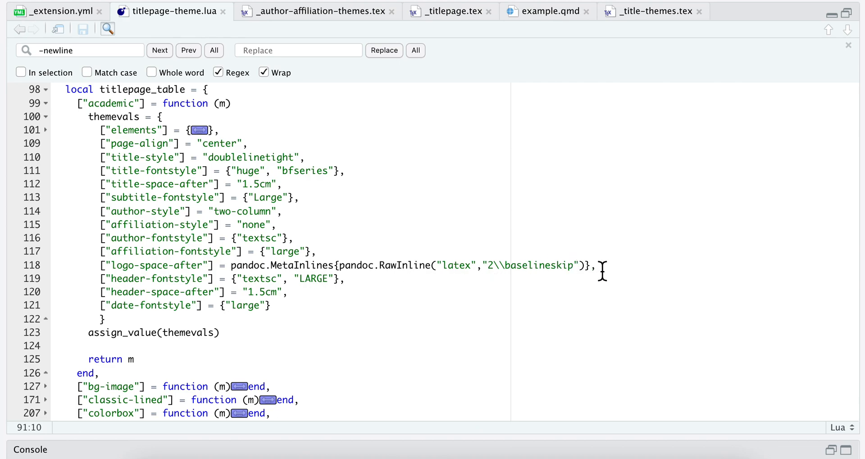
mouse_move(341, 271)
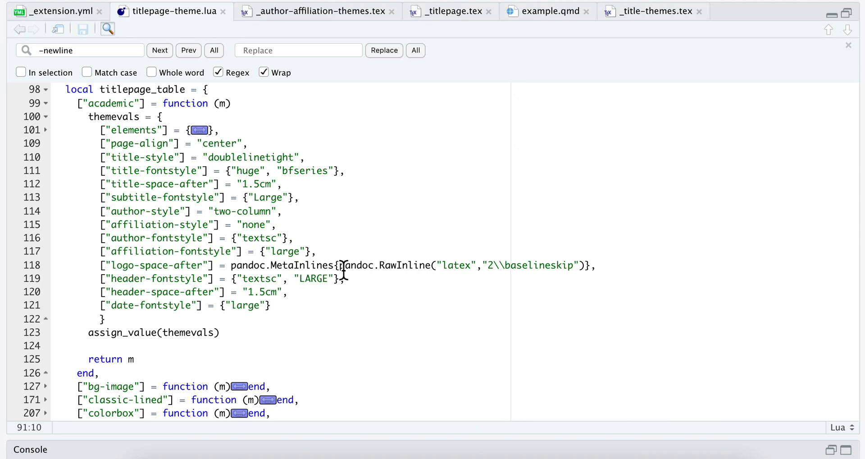
mouse_move(437, 275)
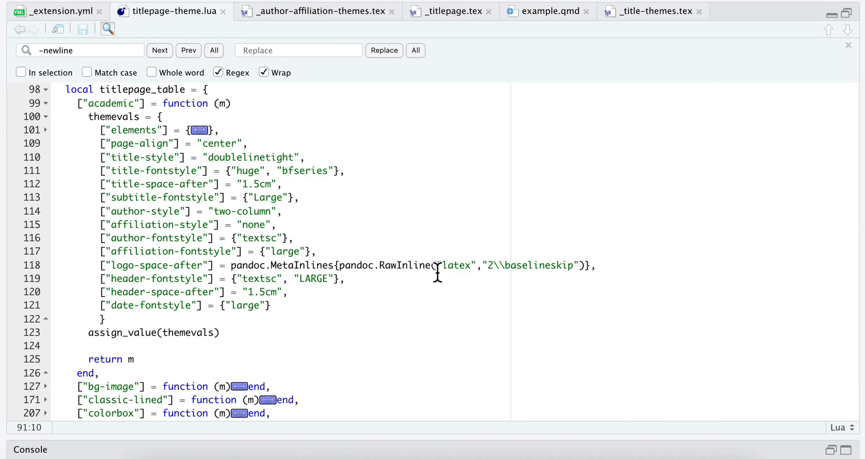
mouse_move(472, 276)
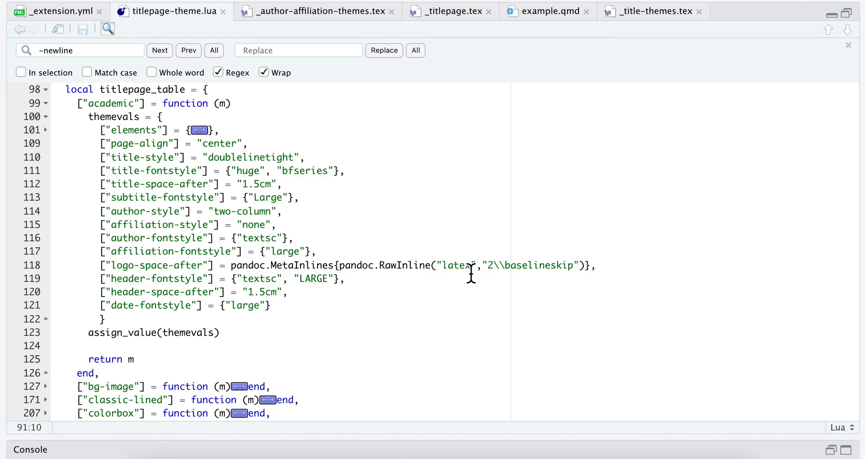
mouse_move(495, 270)
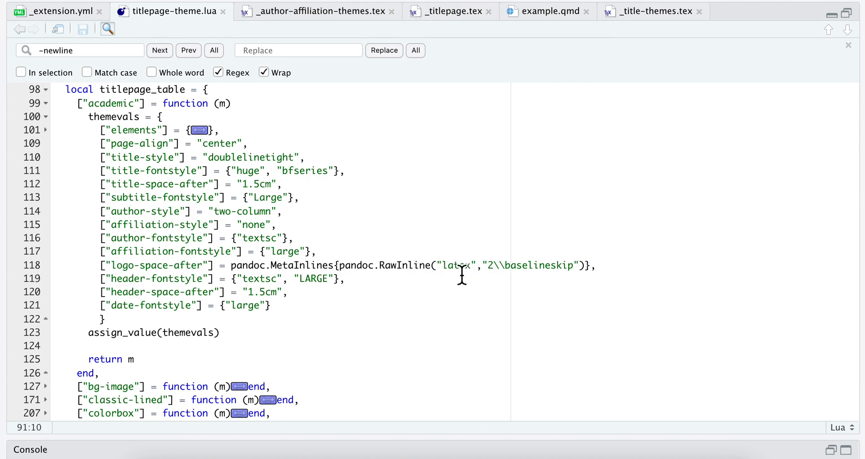
mouse_move(496, 290)
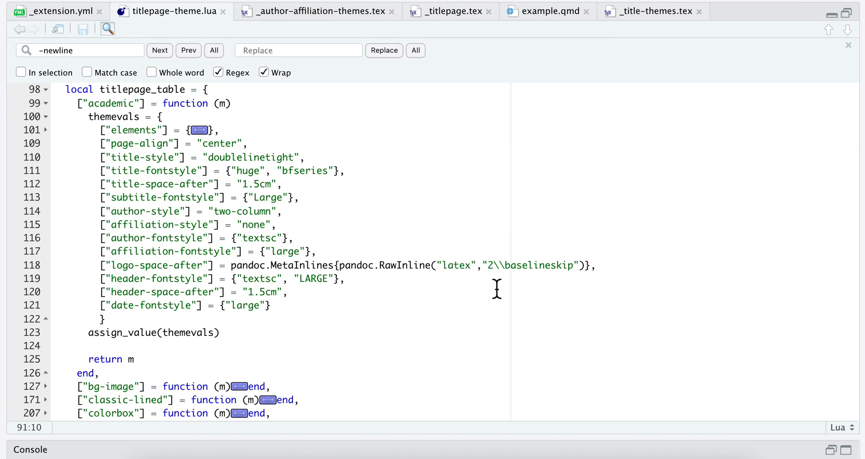
mouse_move(187, 260)
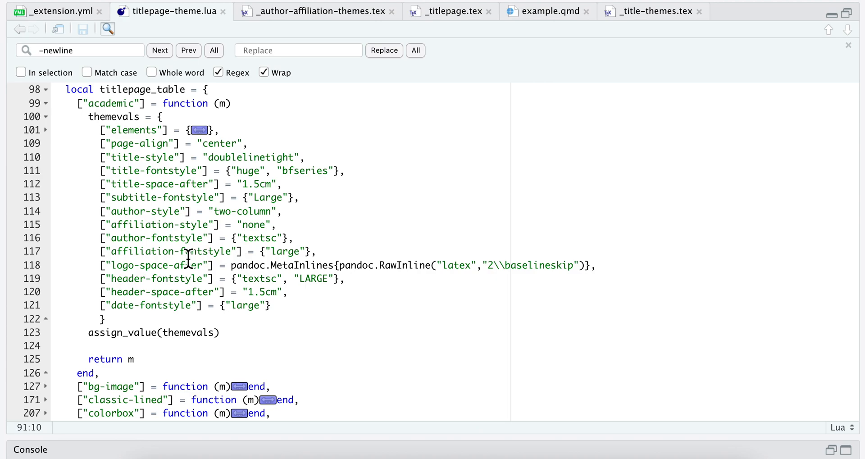
mouse_move(150, 350)
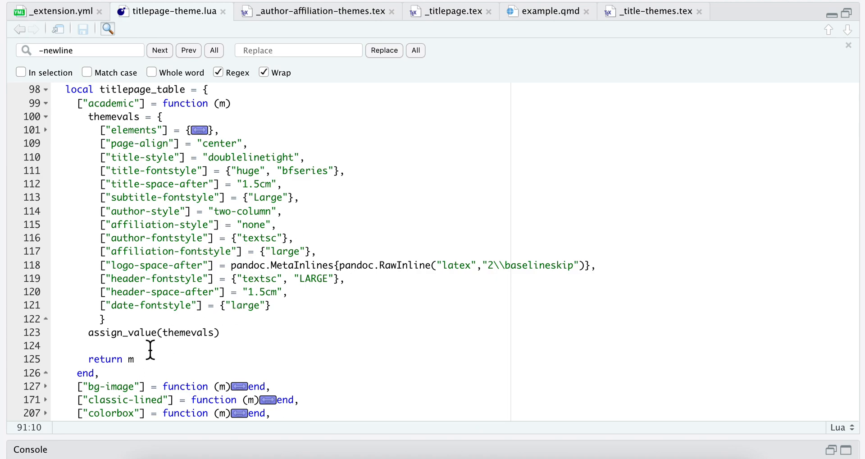
mouse_move(204, 147)
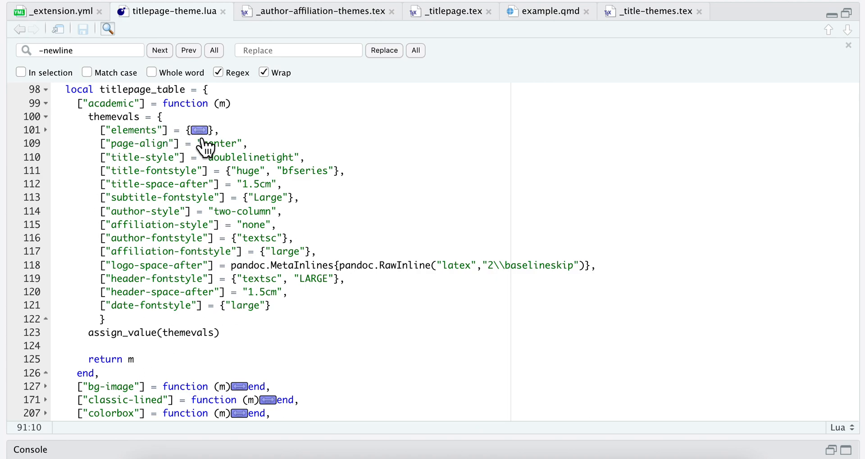
left_click(90, 332)
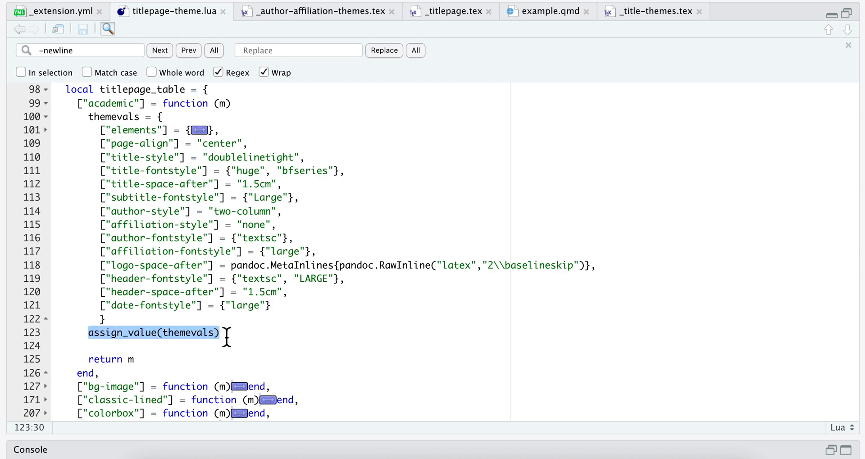
scroll("up", 3)
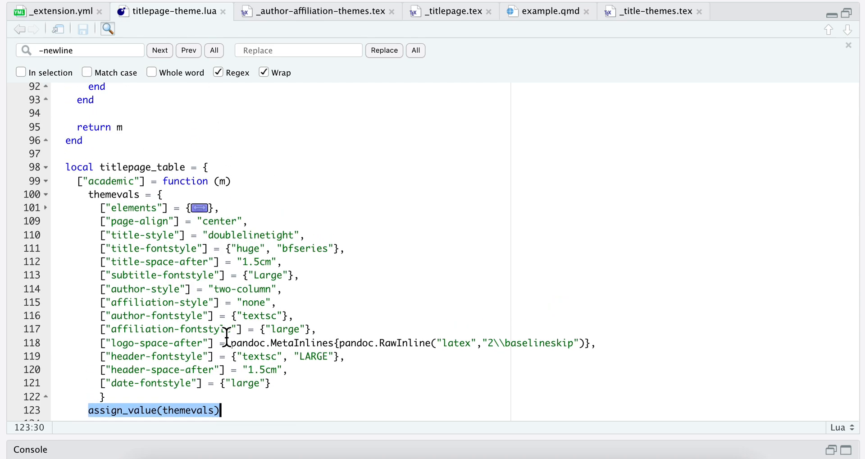
scroll("up", 3)
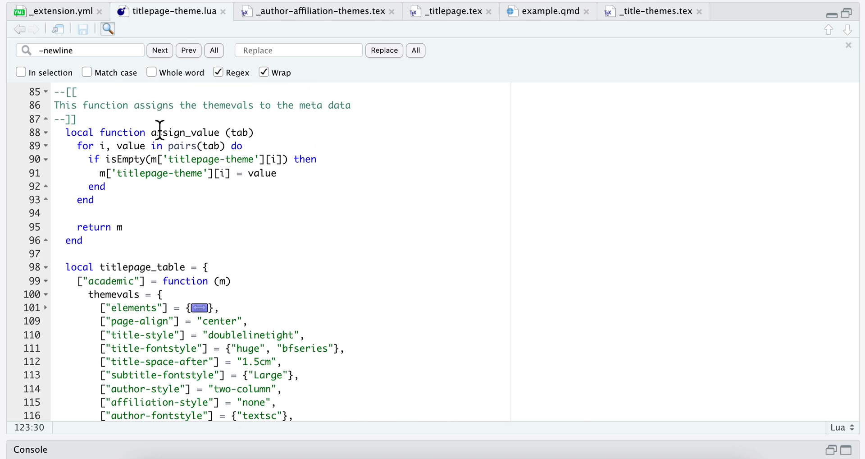
mouse_move(157, 145)
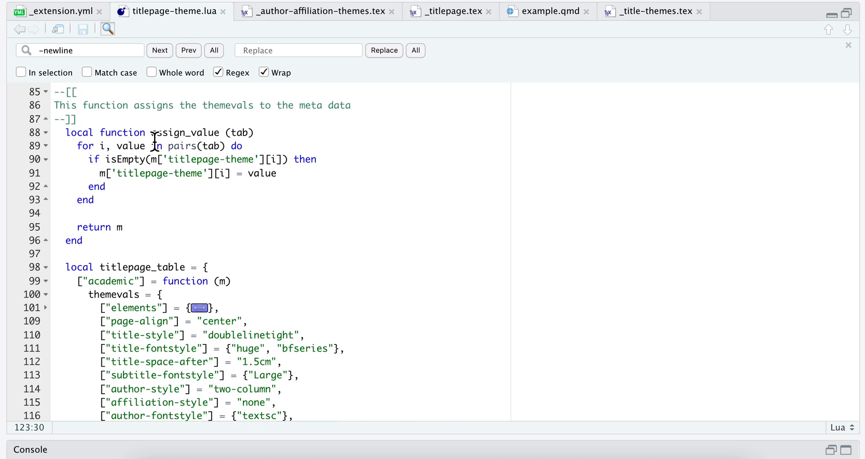
mouse_move(262, 138)
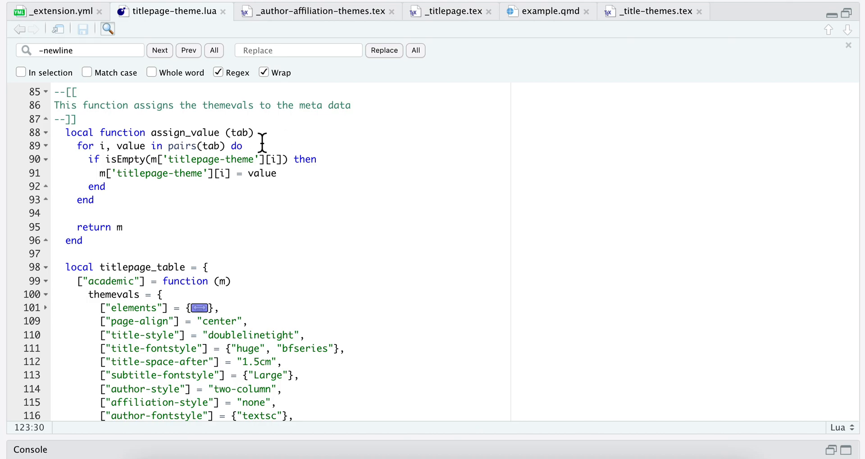
mouse_move(79, 152)
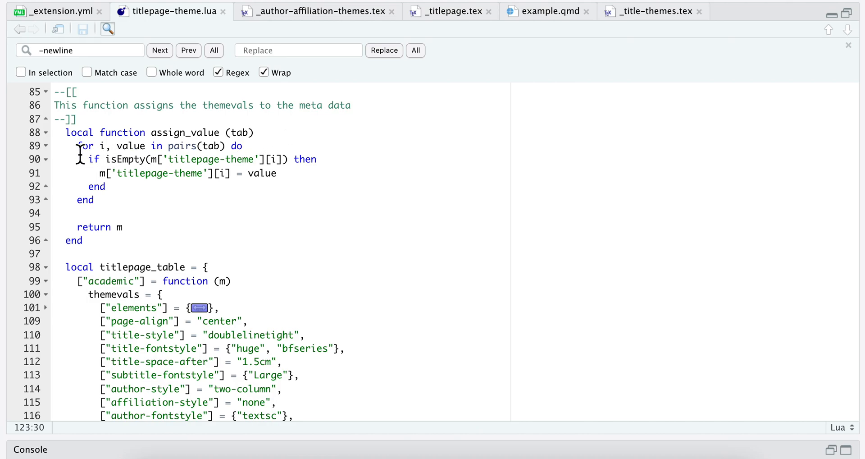
mouse_move(234, 154)
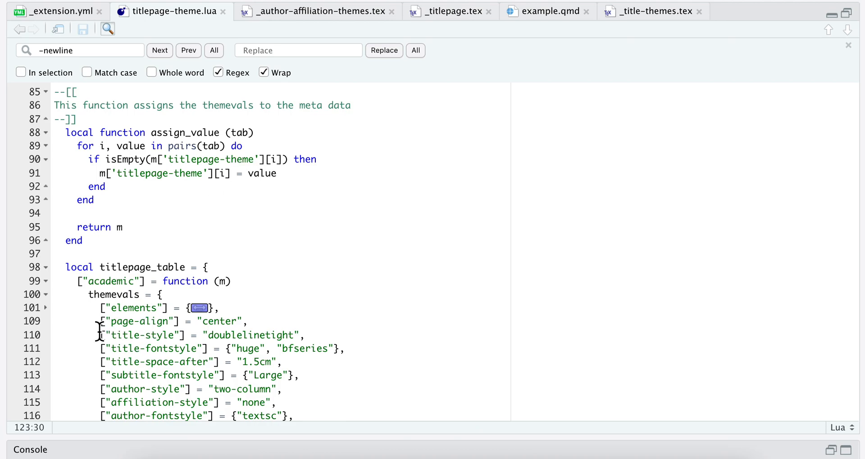
mouse_move(250, 347)
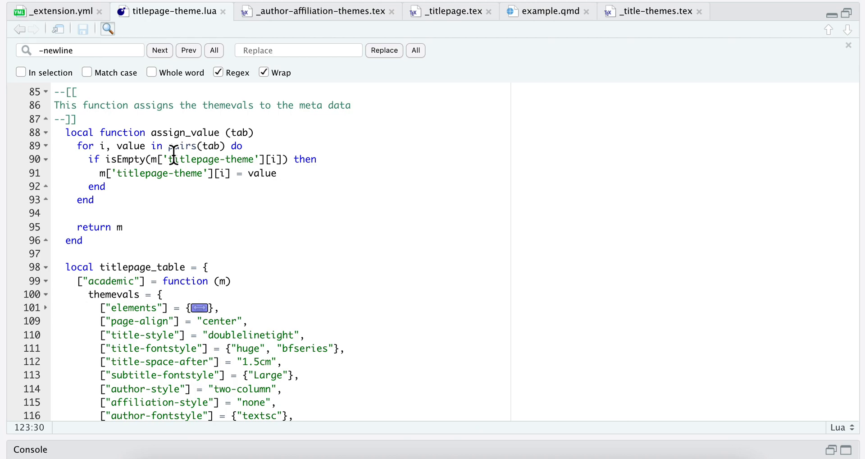
mouse_move(113, 145)
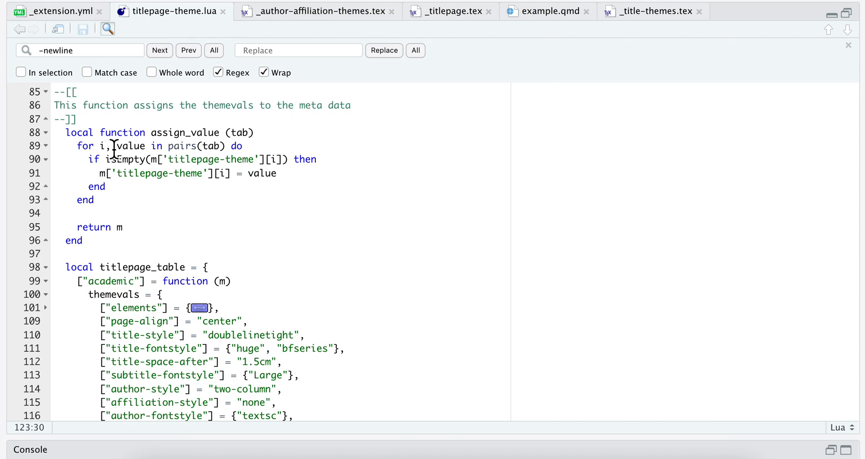
mouse_move(135, 152)
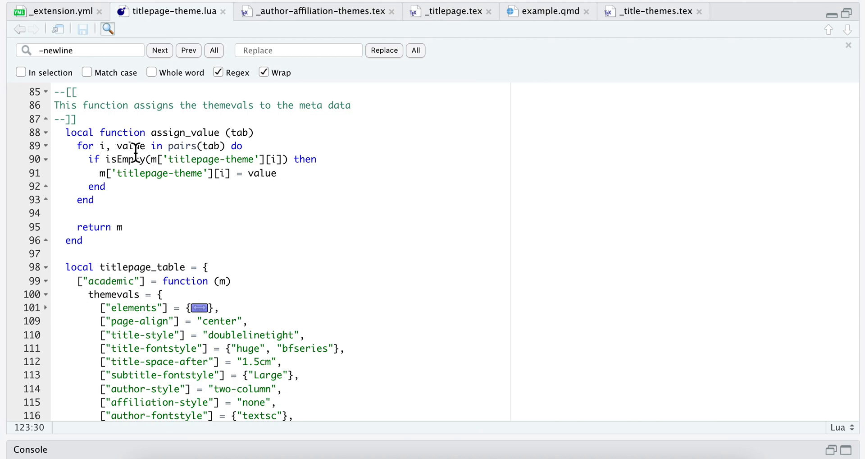
mouse_move(171, 159)
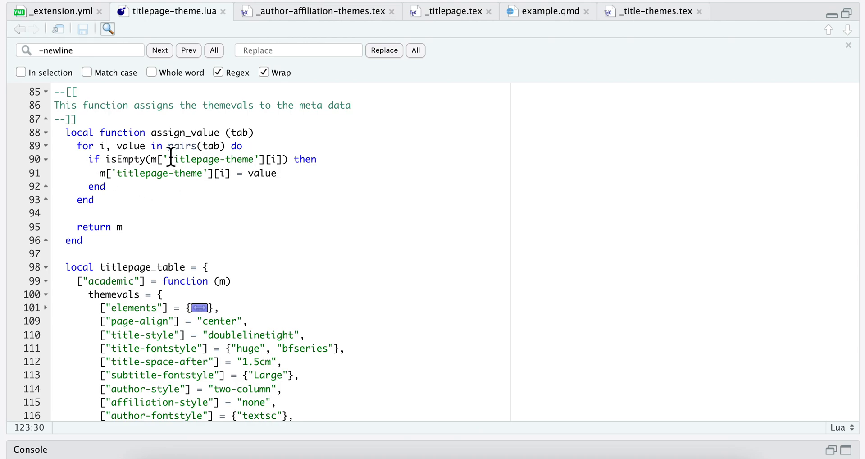
mouse_move(153, 172)
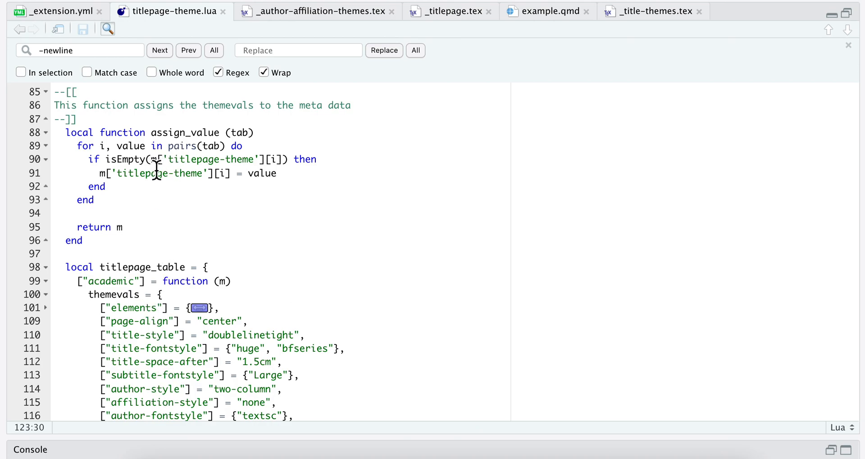
mouse_move(268, 166)
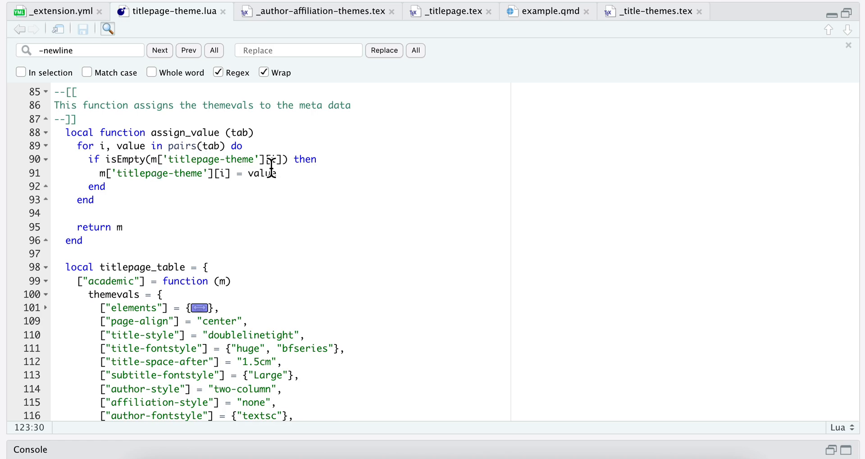
mouse_move(155, 169)
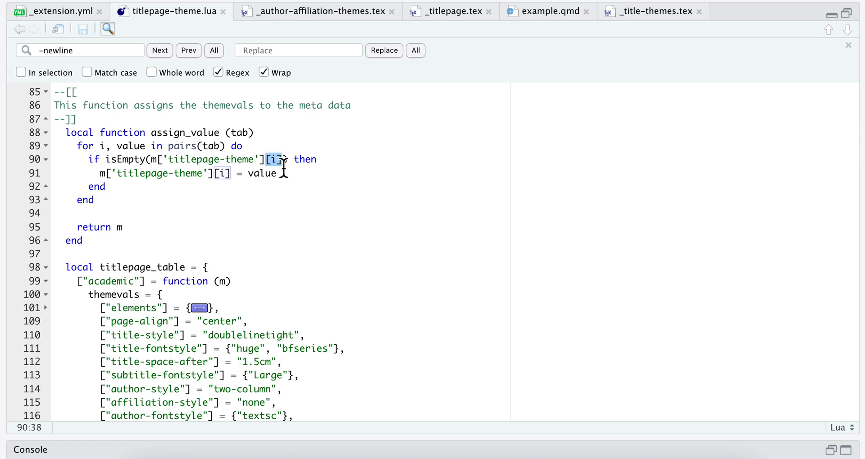
mouse_move(153, 389)
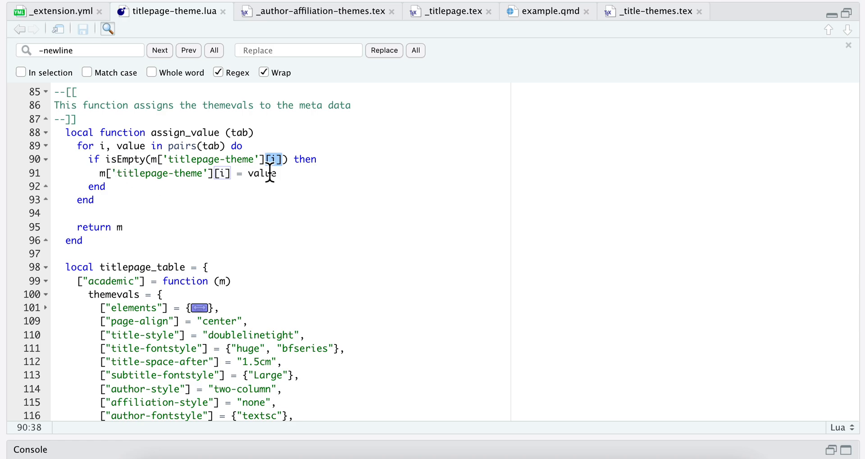
mouse_move(287, 163)
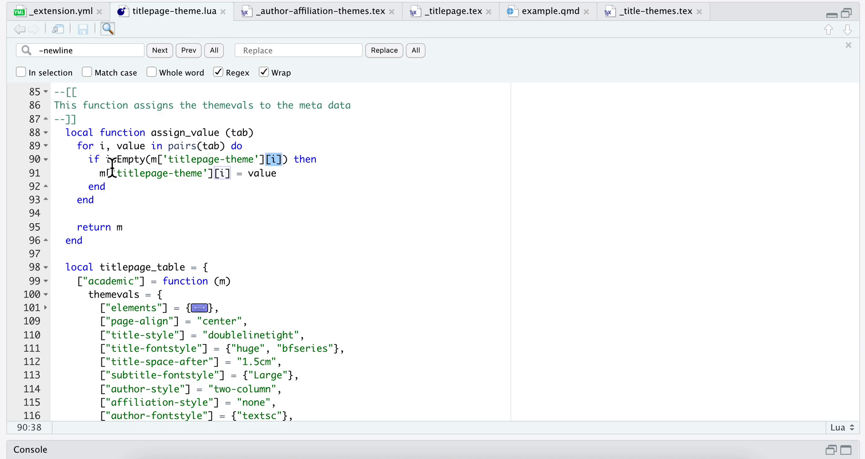
mouse_move(292, 170)
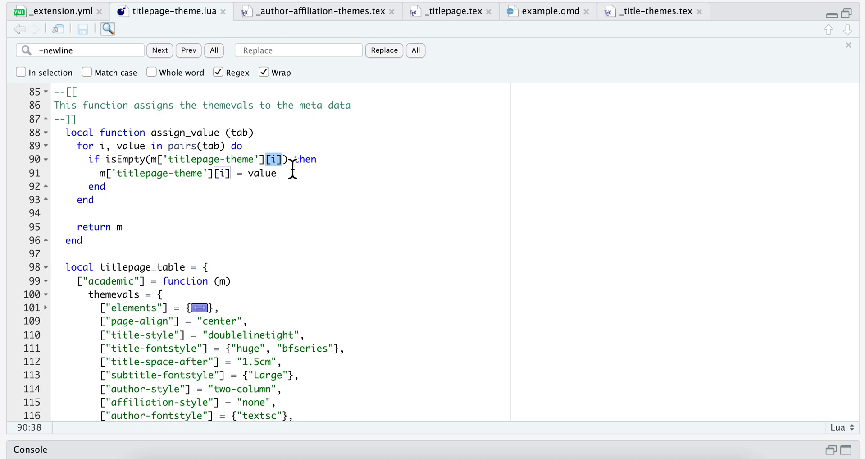
mouse_move(102, 179)
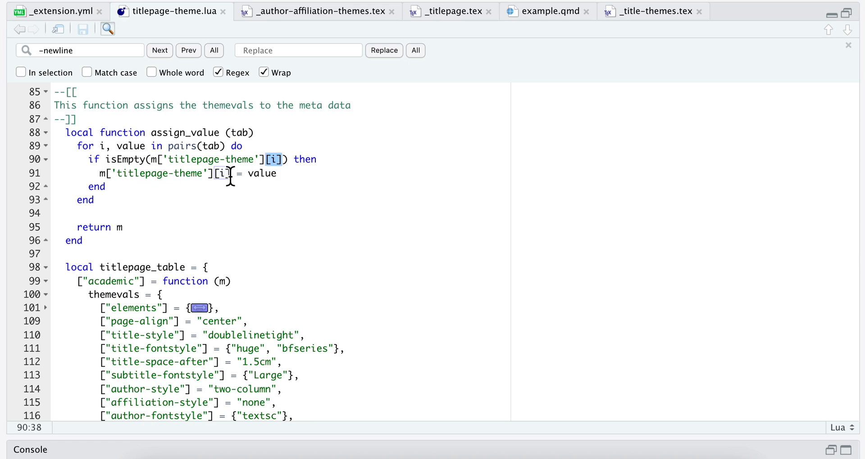
left_click(231, 172)
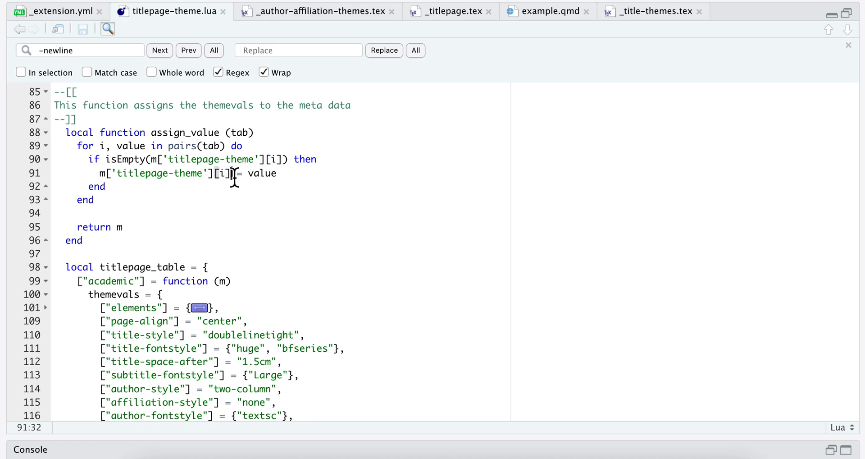
mouse_move(281, 395)
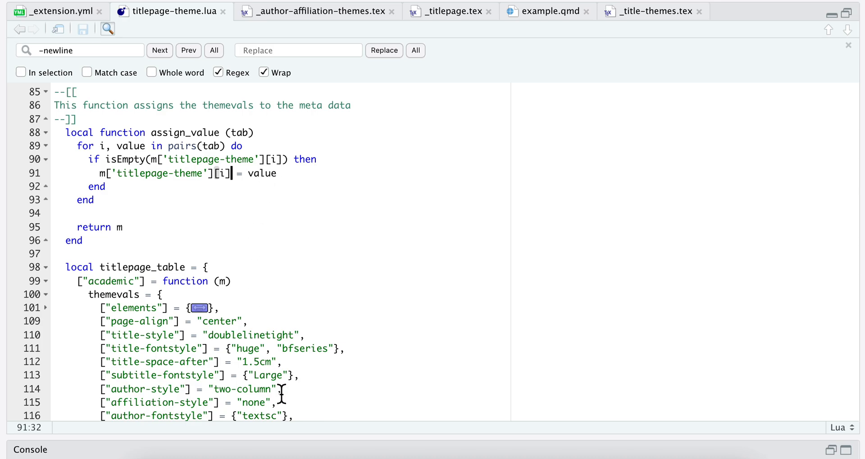